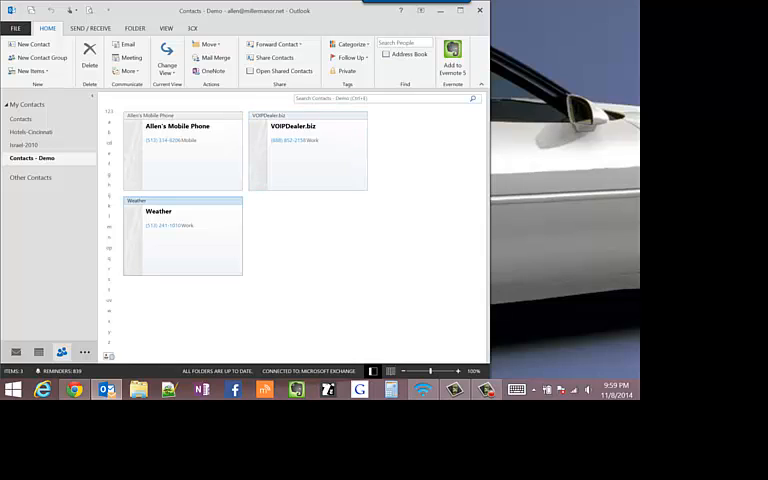
Dial the Weather contact from the 3CX ribbon so a connected call is under way.
{"action": "right_click", "coordinate": [176, 210]}
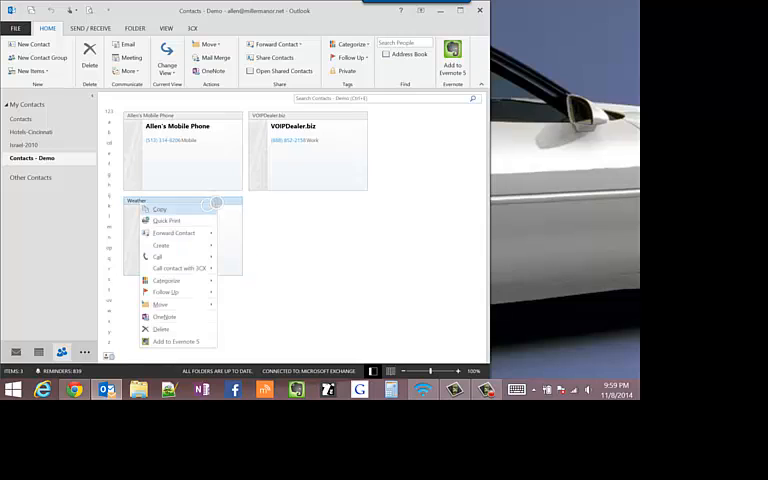
{"action": "mouse_move", "coordinate": [156, 256]}
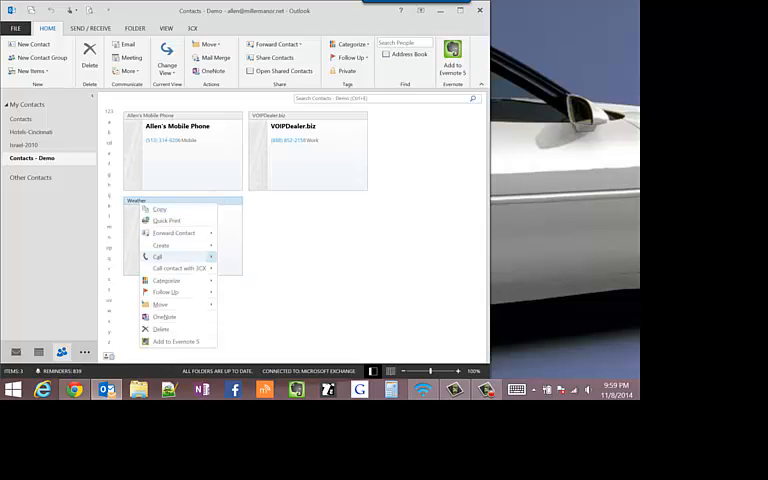
{"action": "mouse_move", "coordinate": [180, 268]}
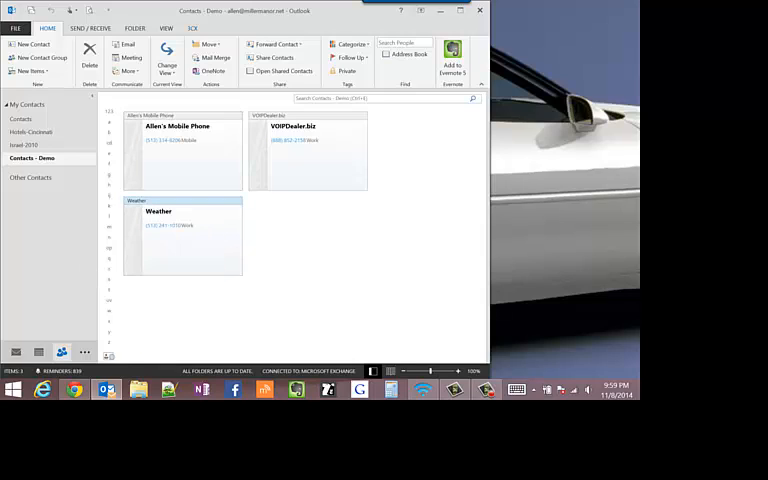
{"action": "left_click", "coordinate": [192, 28]}
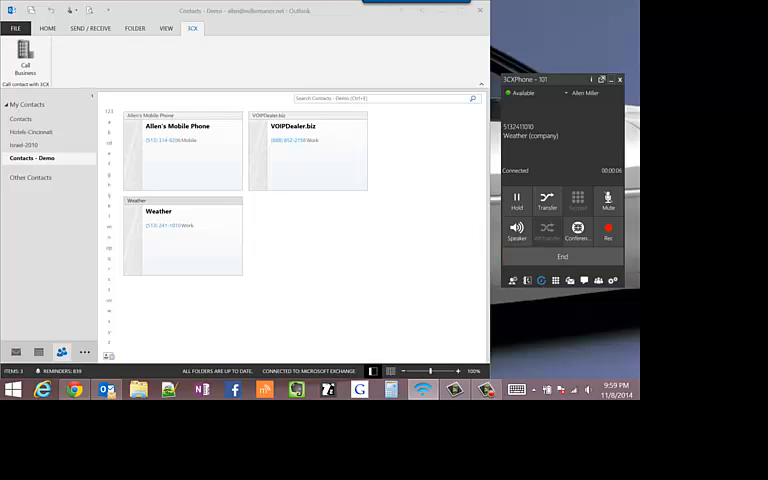
Hang up the Weather call in 3CXPhone, leaving the 3CX2 Dealer call ringing.
{"action": "left_click", "coordinate": [562, 256]}
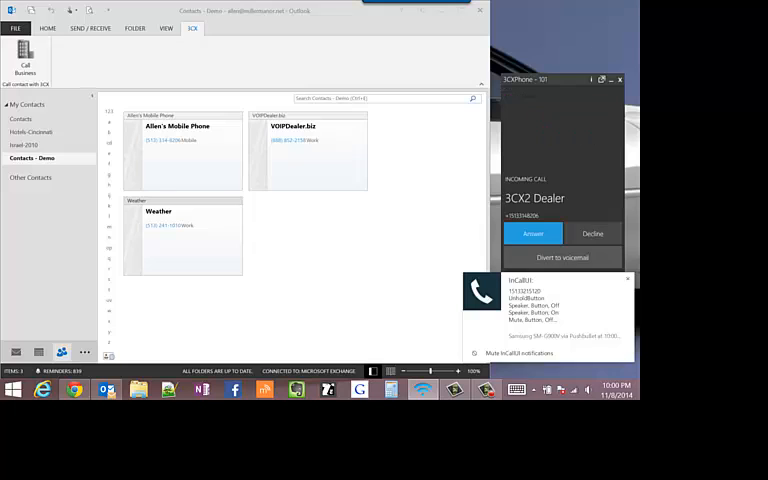
Show Allen's Mobile Phone contact card with its favored-customer notes, then answer the call.
{"action": "double_click", "coordinate": [178, 126]}
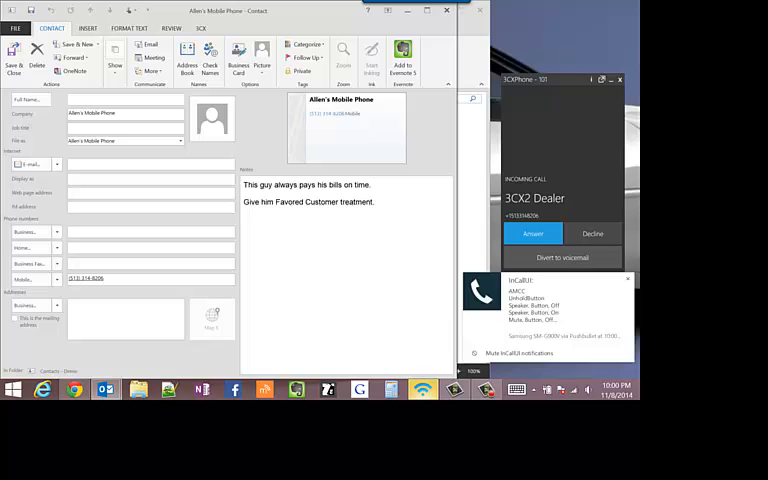
{"action": "left_click", "coordinate": [532, 232]}
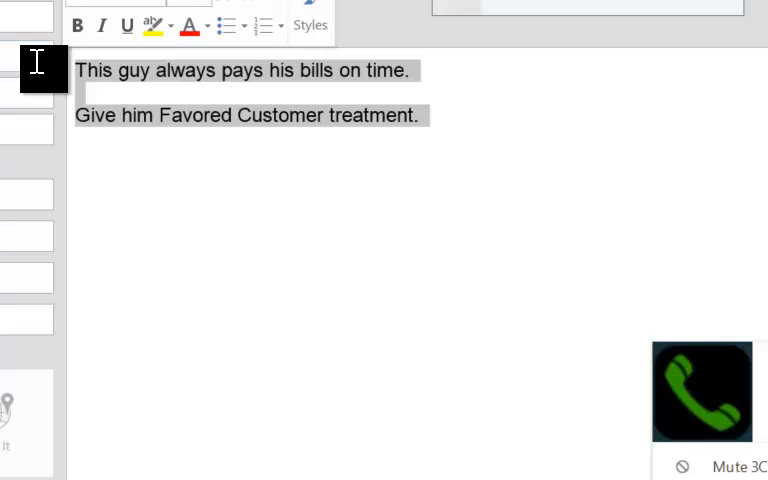
{"action": "left_click", "coordinate": [702, 390]}
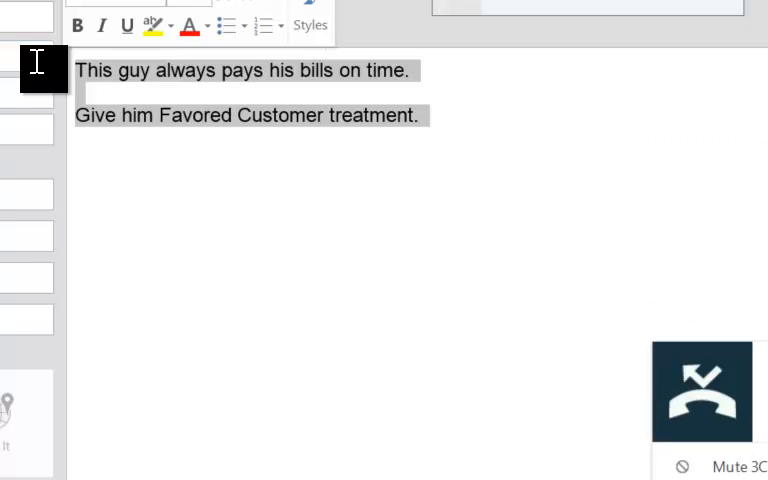